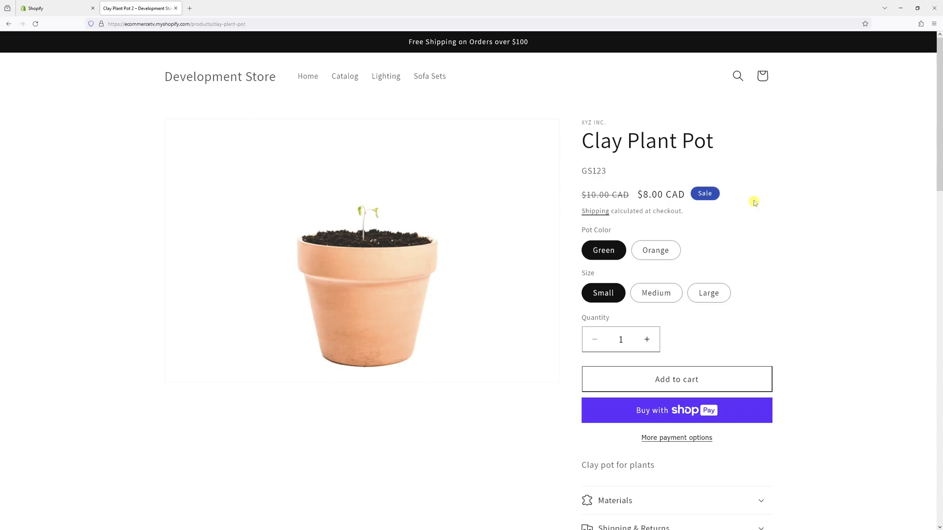
mouse_move(684, 151)
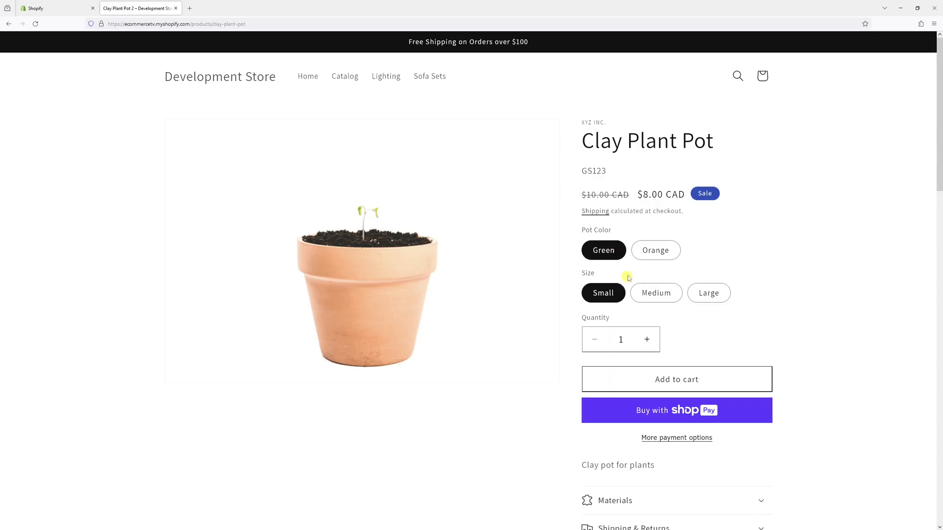
mouse_move(779, 255)
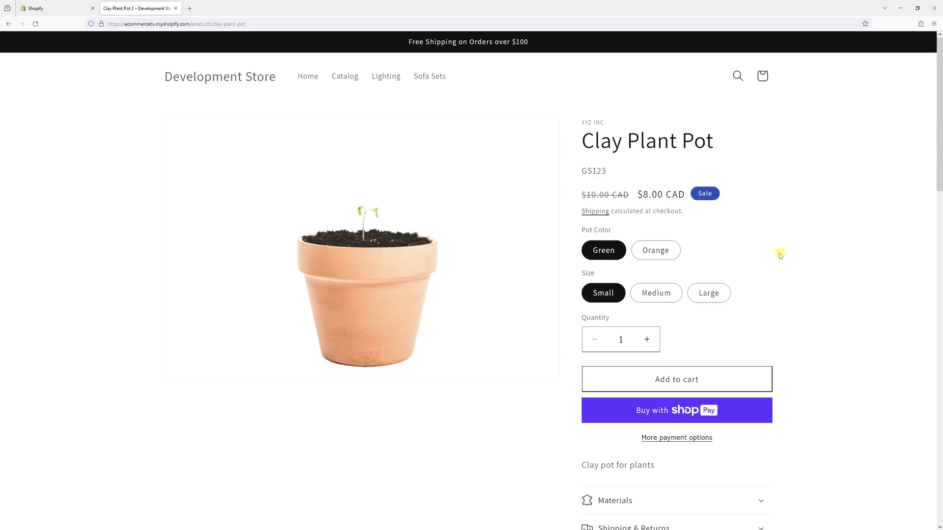
mouse_move(594, 278)
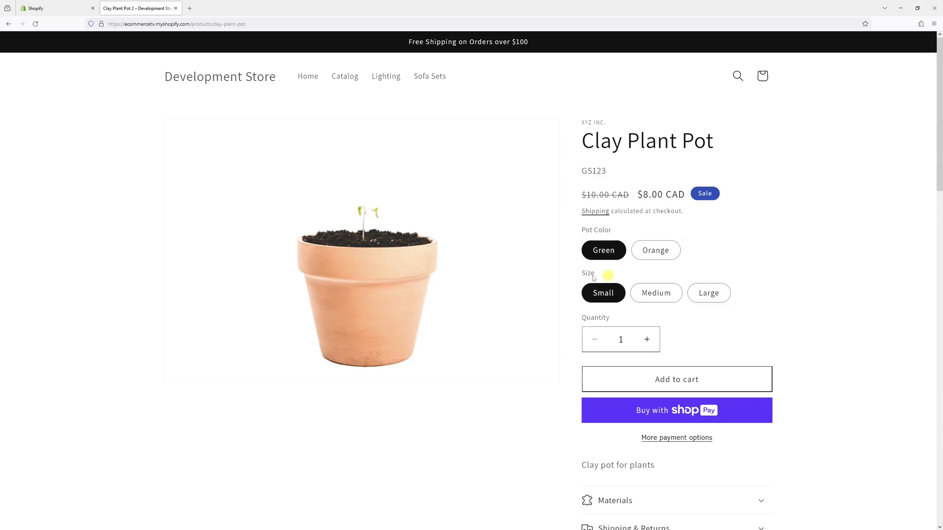
Open the Clay Plant Pot product from the Products list in the store admin
left_click(48, 8)
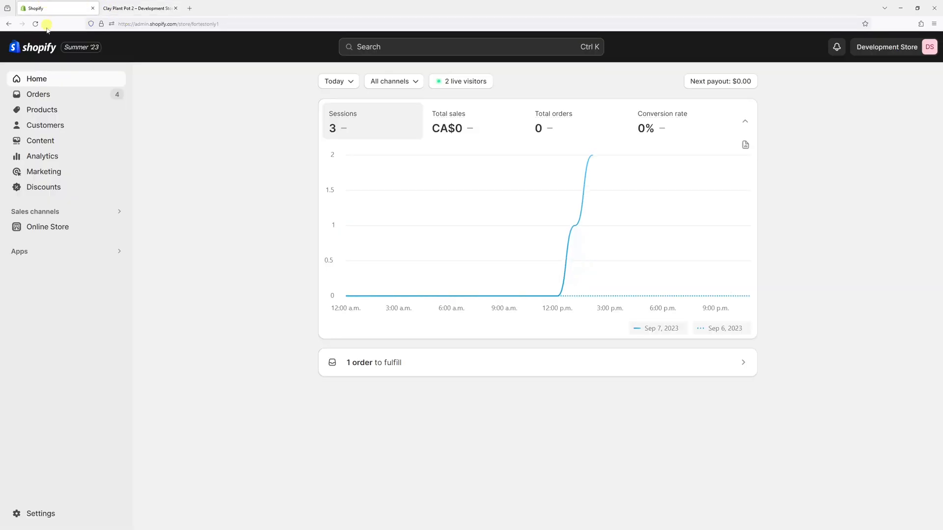
mouse_move(41, 110)
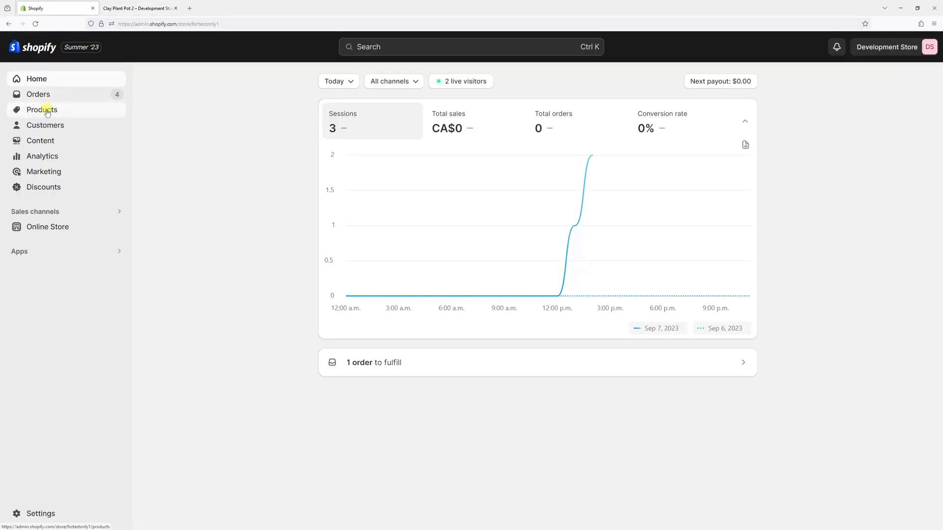
left_click(41, 109)
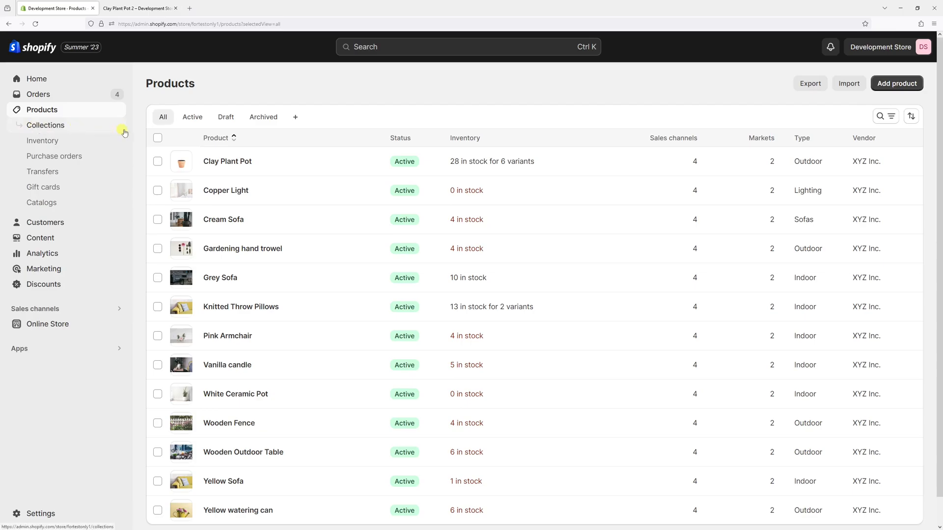
left_click(227, 161)
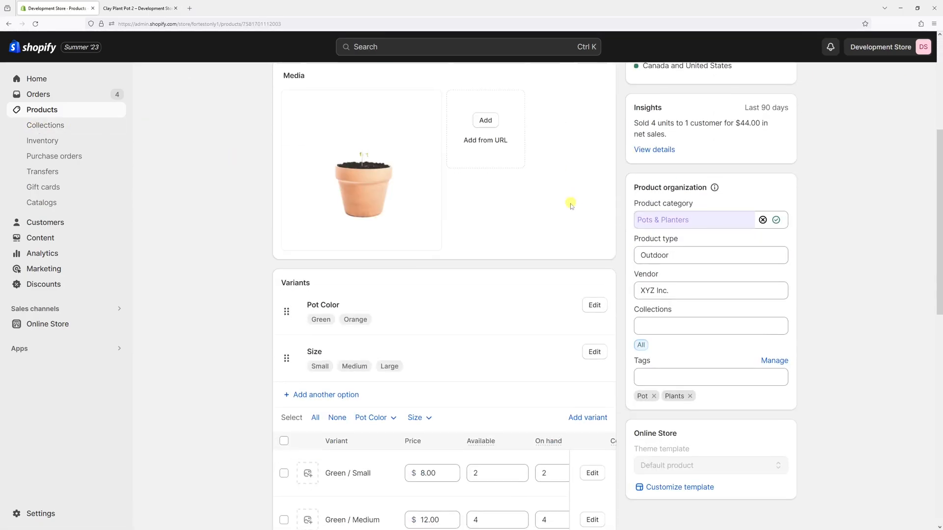
Delete the Green / Medium variant of Clay Plant Pot and confirm the deletion
scroll("down", 3)
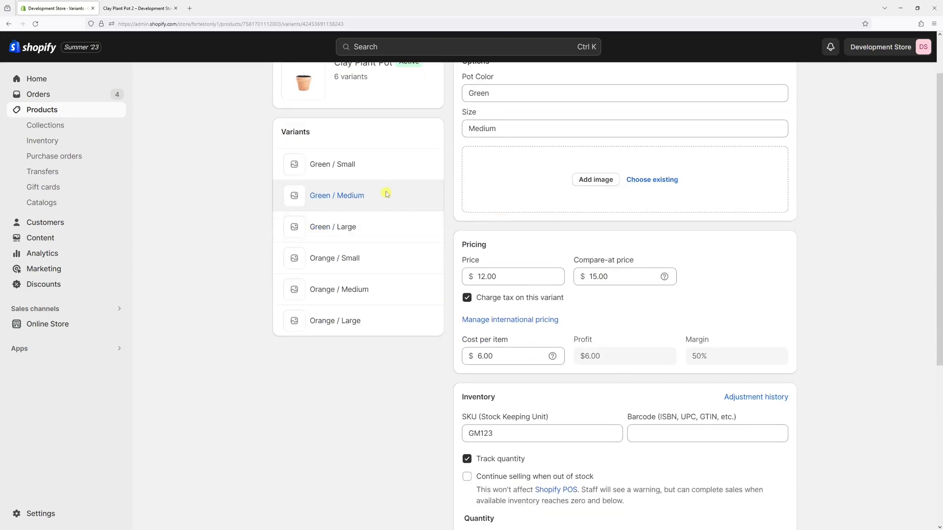
scroll("down", 3)
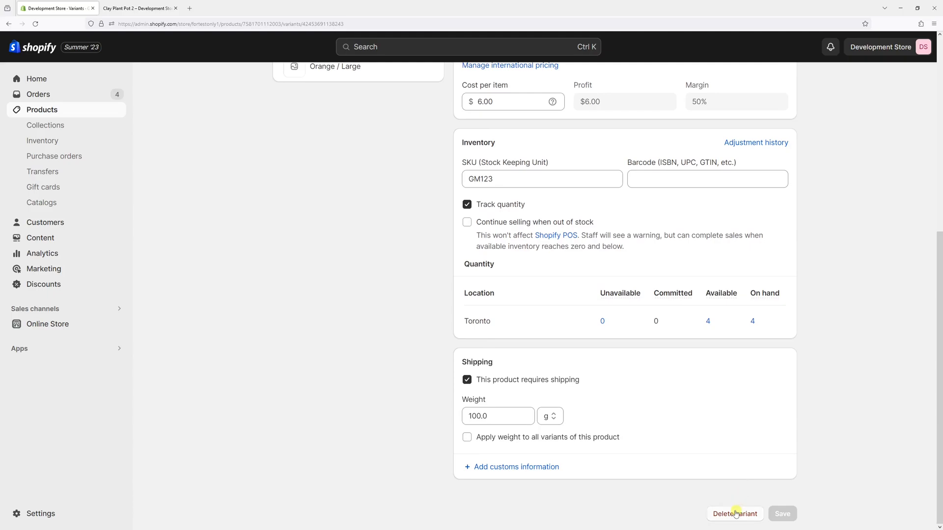
left_click(734, 514)
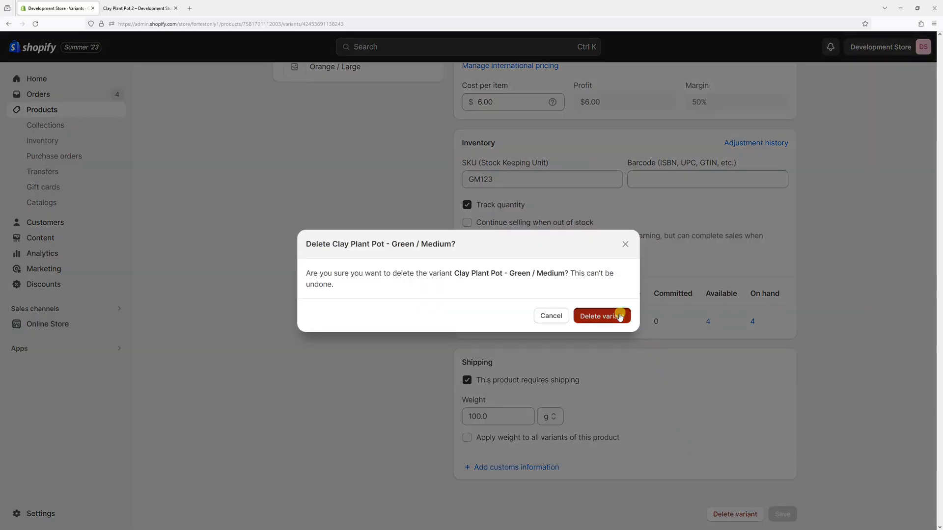
left_click(601, 316)
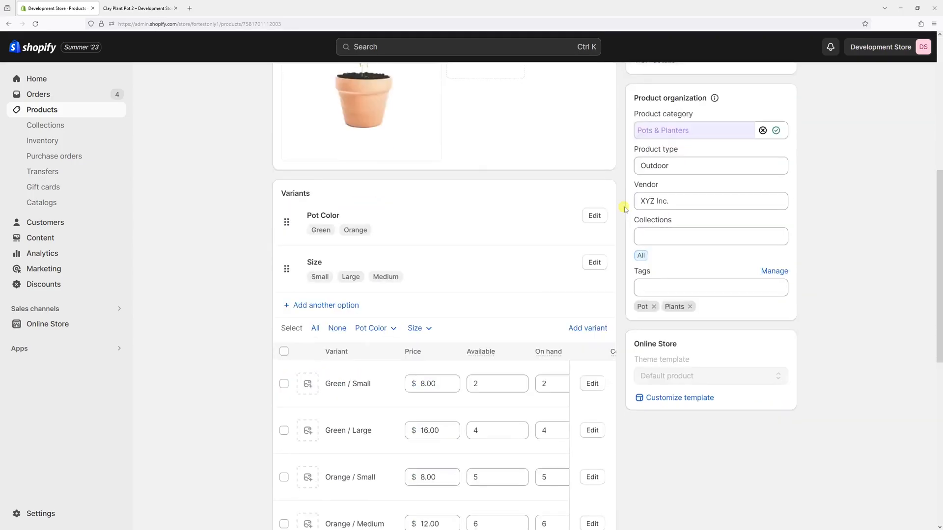
Delete the Orange / Medium variant of Clay Plant Pot and confirm the deletion
scroll("down", 3)
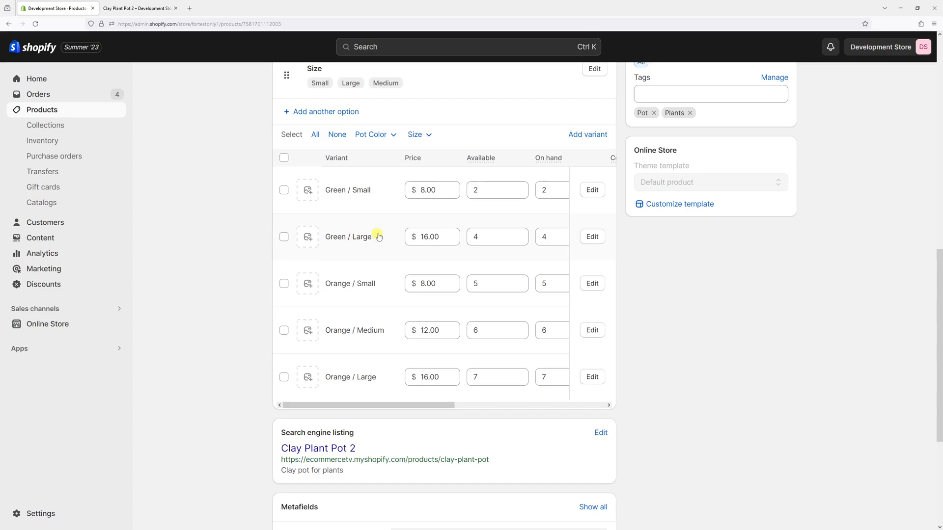
mouse_move(352, 323)
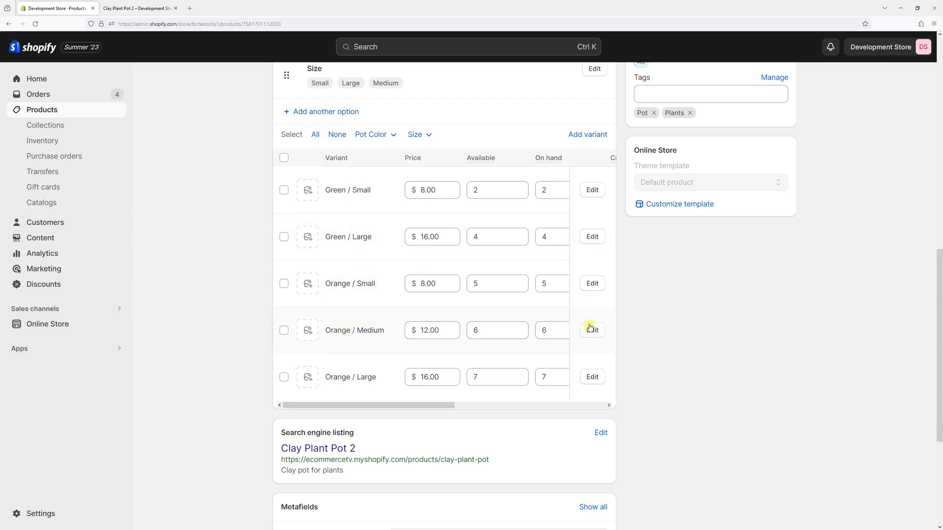
left_click(591, 330)
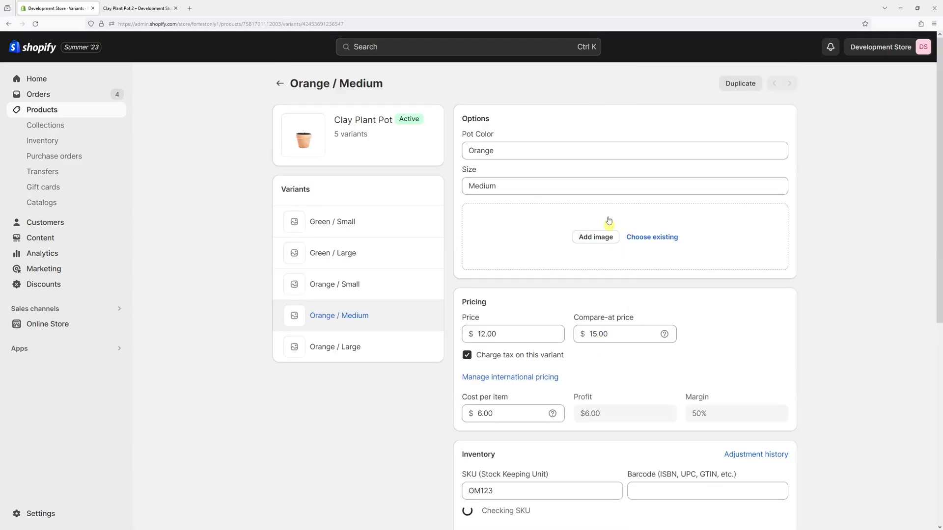
scroll("down", 3)
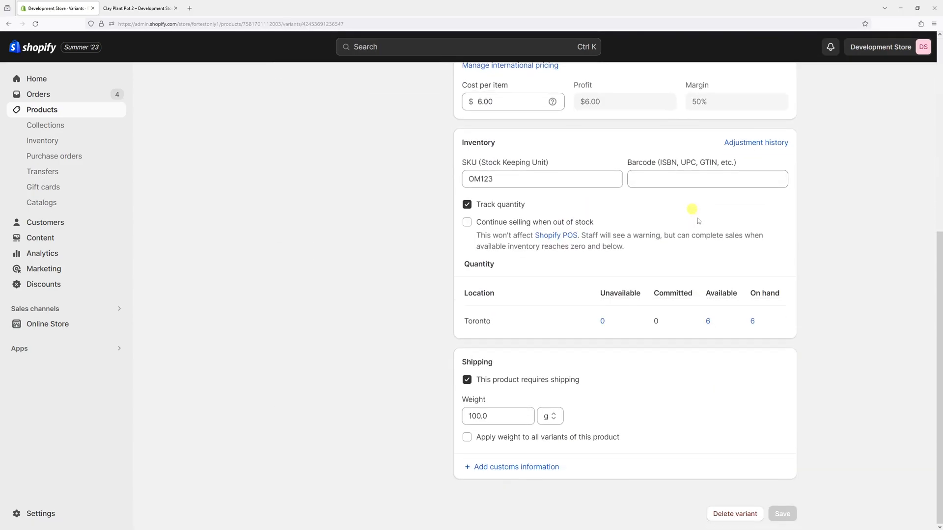
mouse_move(727, 514)
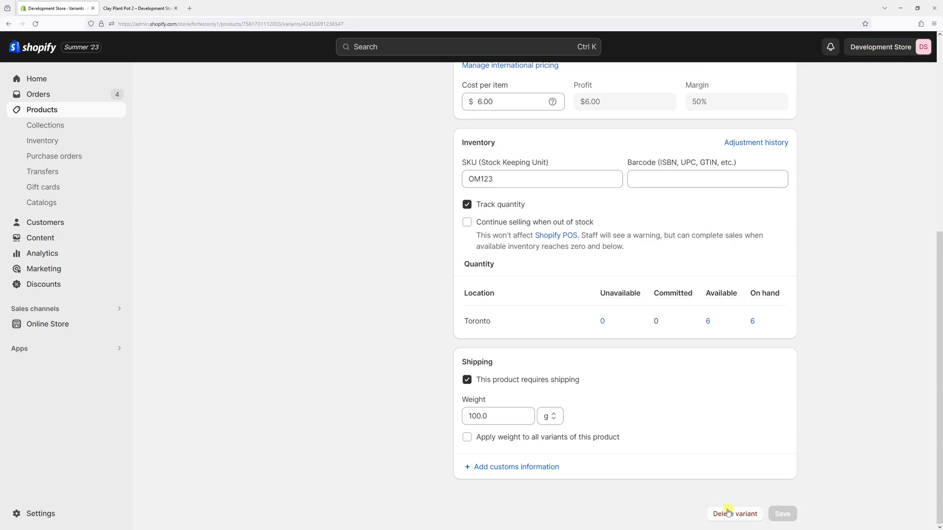
left_click(734, 514)
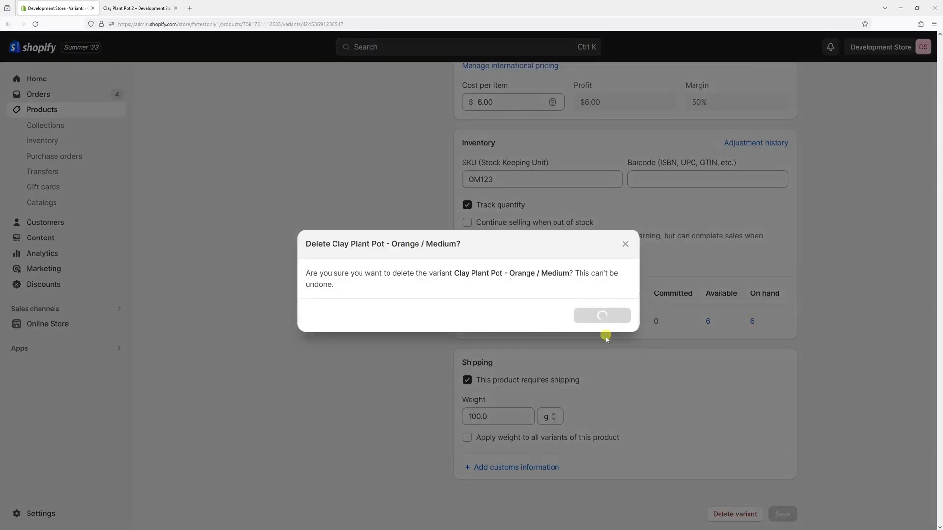
left_click(601, 315)
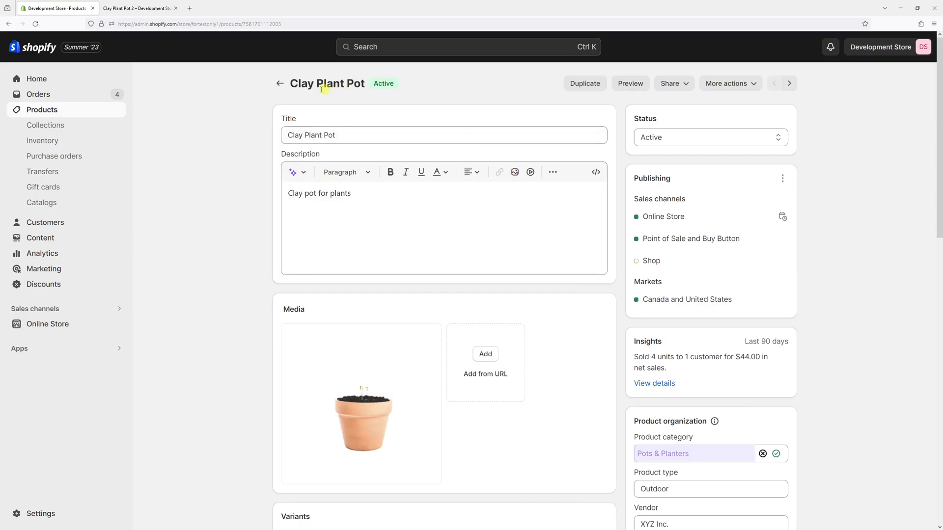
Reload the storefront Clay Plant Pot page to confirm only Small and Large sizes remain
left_click(137, 8)
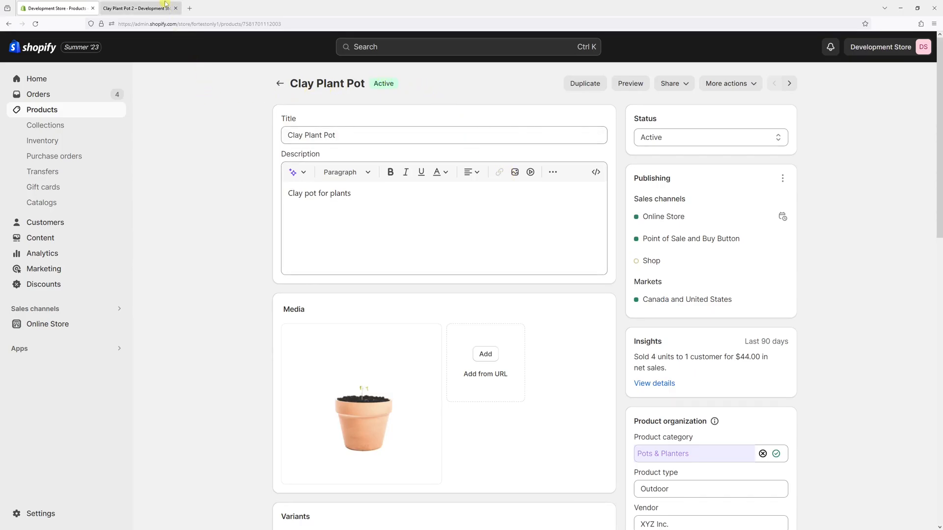
left_click(139, 8)
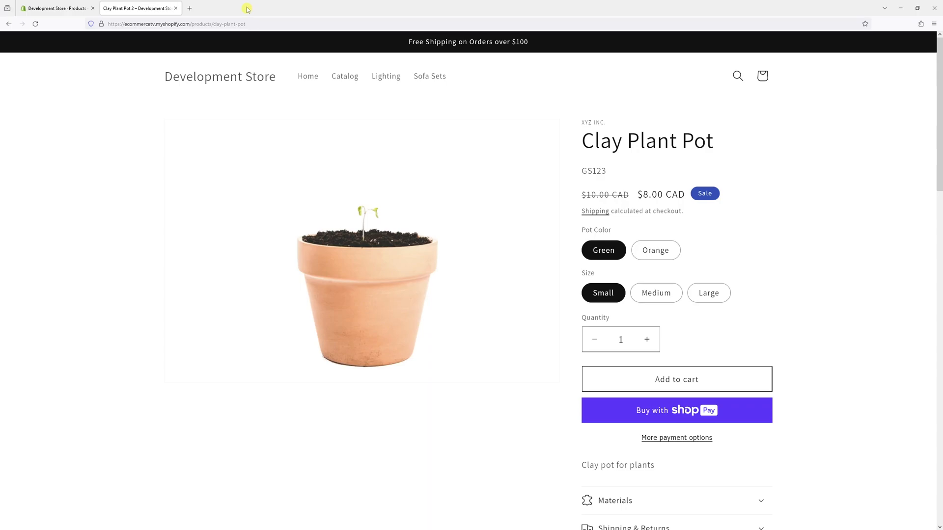
left_click(161, 78)
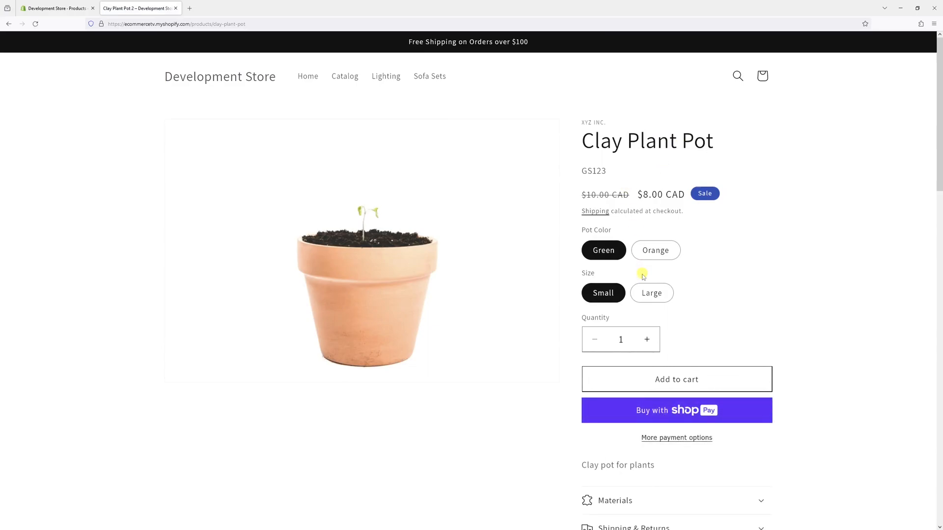
mouse_move(643, 271)
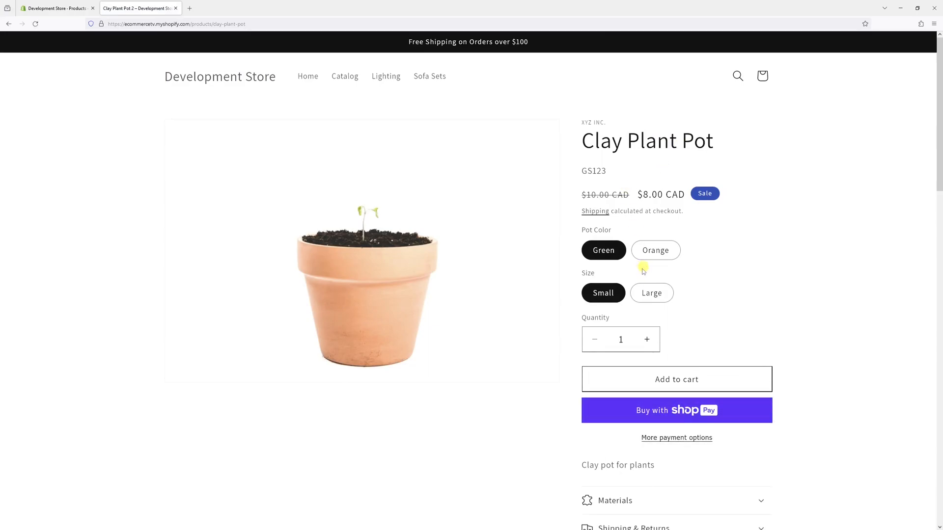
mouse_move(651, 275)
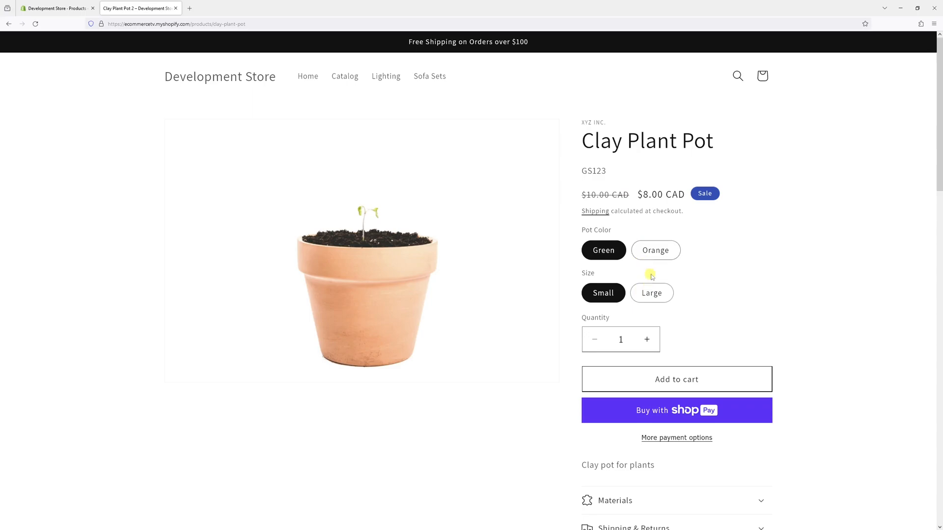